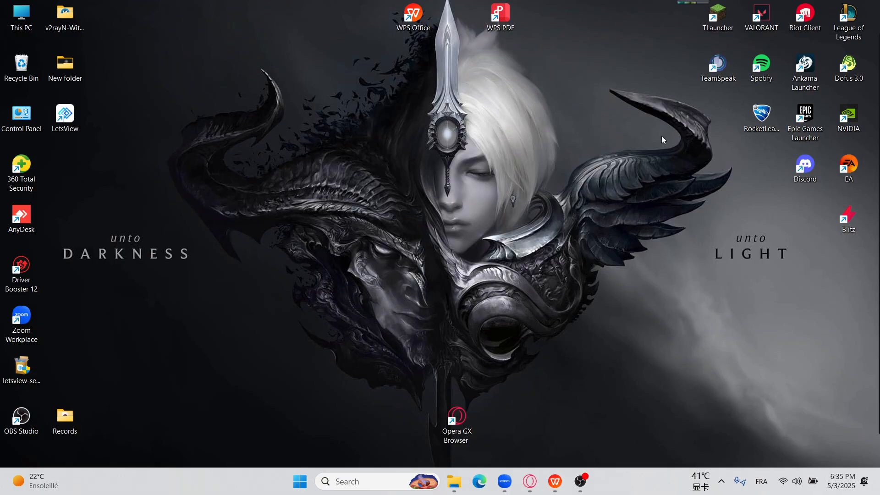
mouse_move(608, 163)
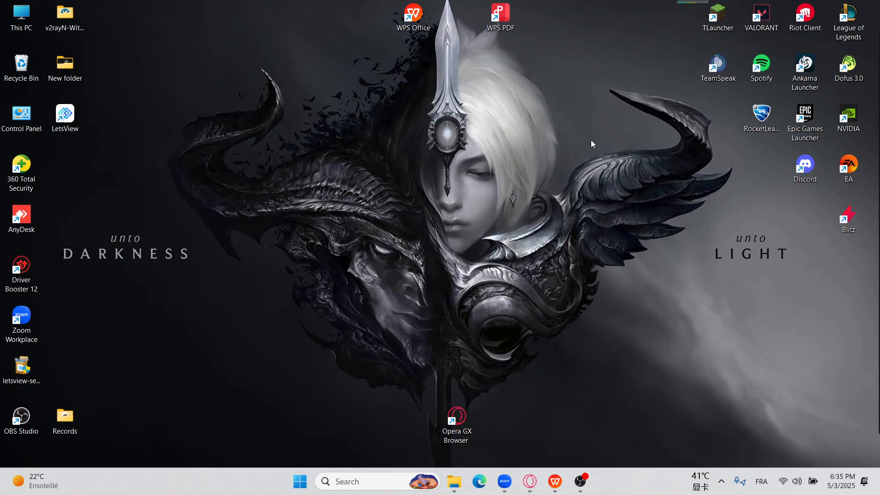
mouse_move(556, 155)
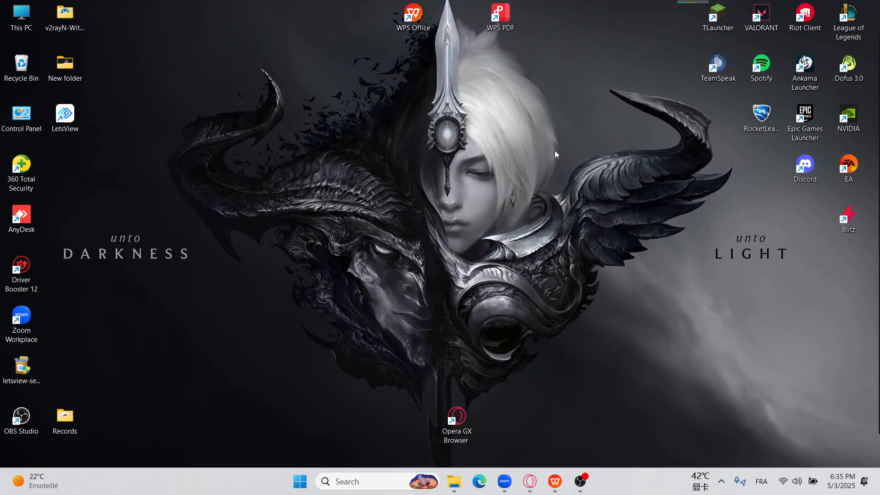
mouse_move(462, 221)
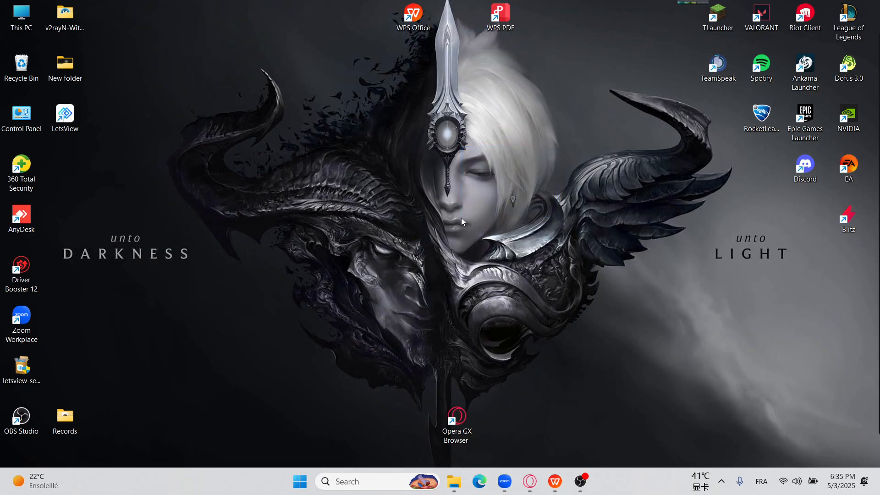
mouse_move(459, 214)
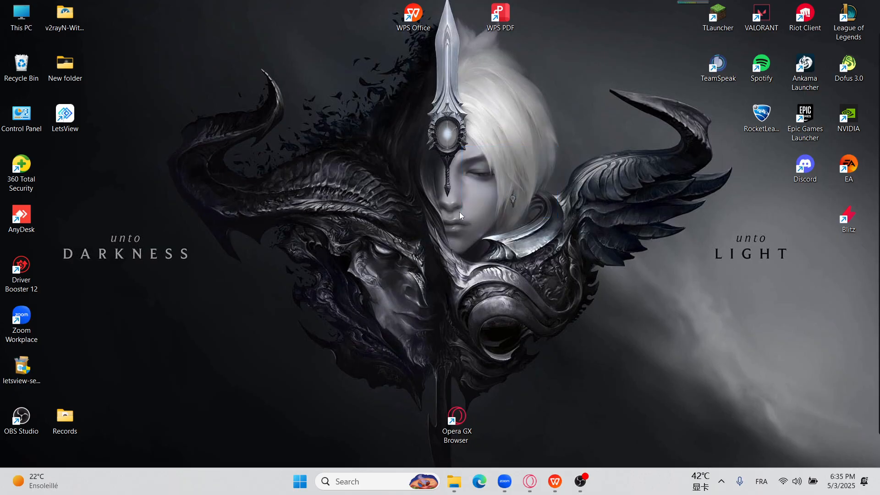
mouse_move(463, 212)
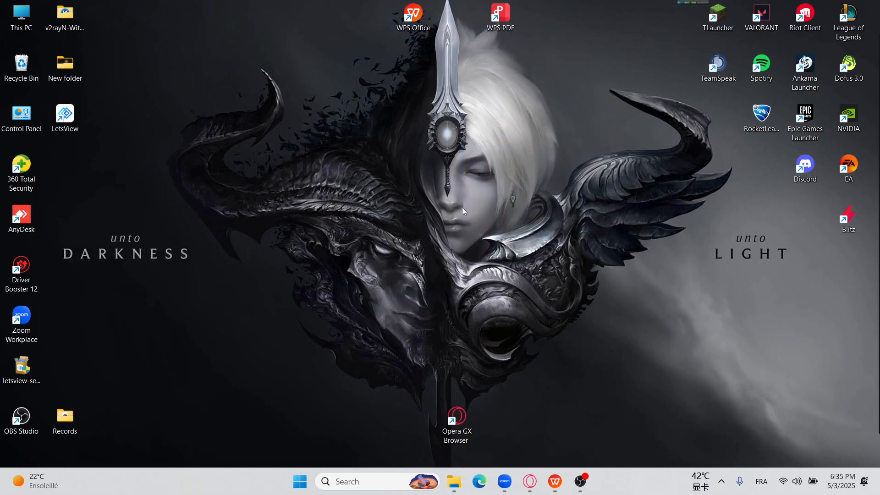
mouse_move(464, 210)
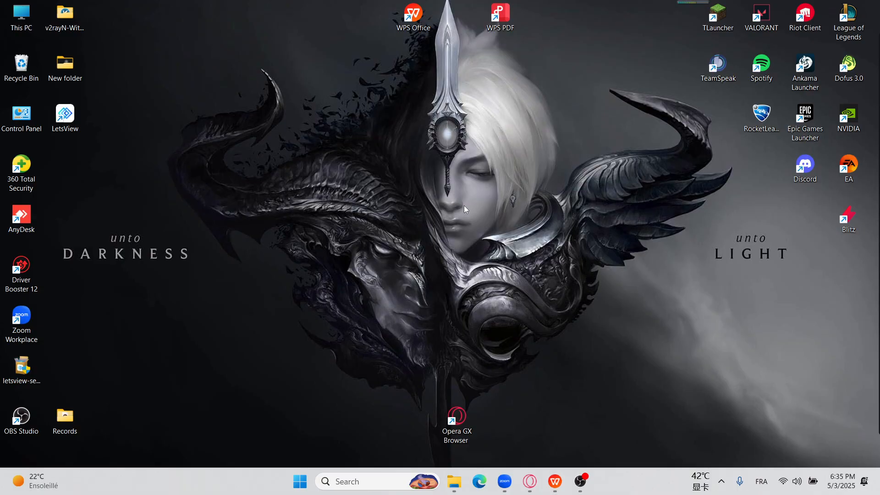
mouse_move(467, 210)
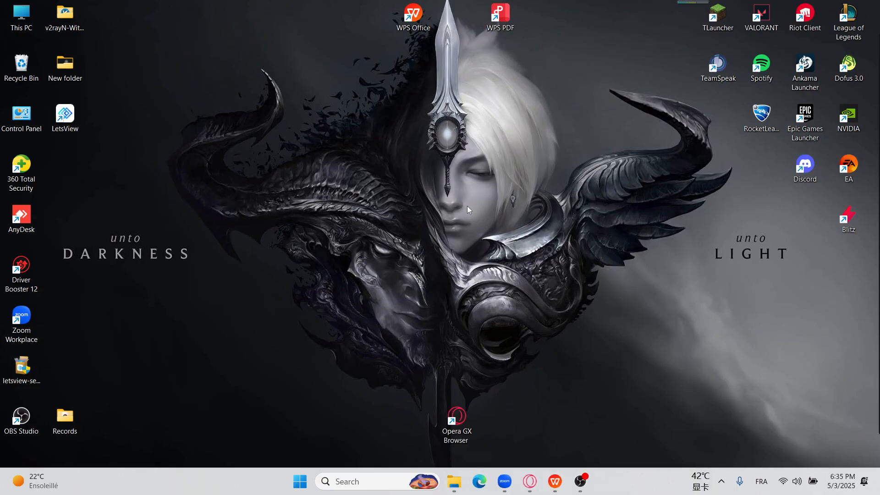
mouse_move(478, 214)
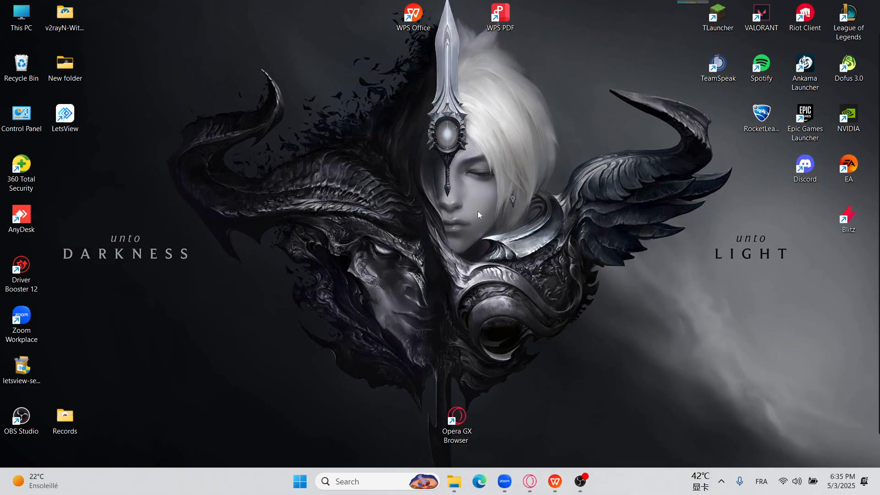
mouse_move(505, 204)
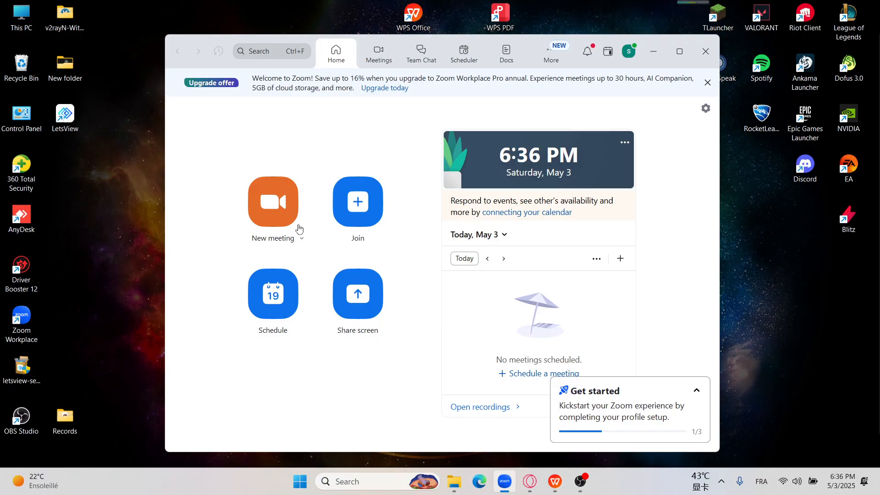
mouse_move(328, 224)
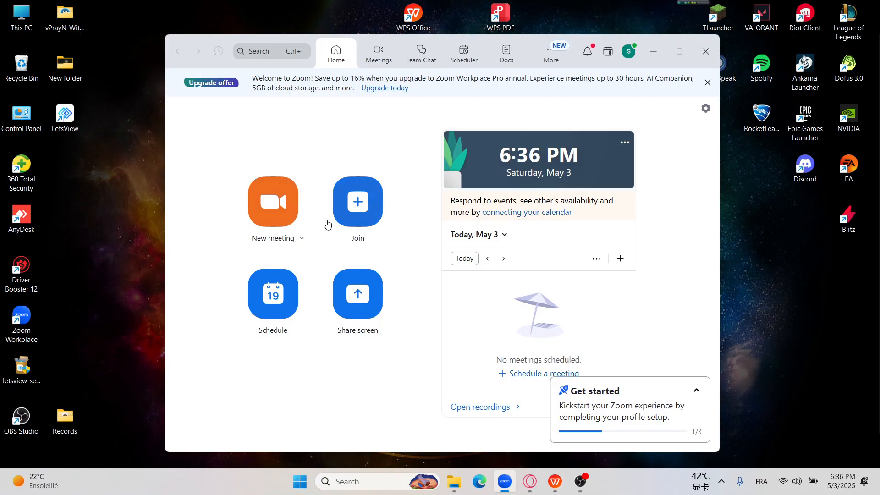
Start a new Zoom meeting from its preview, then end it and return to the desktop
click(273, 201)
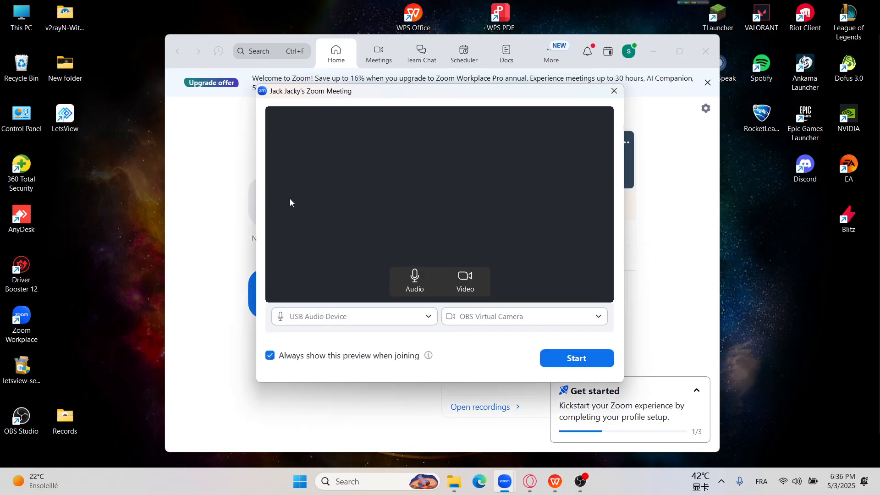
click(576, 358)
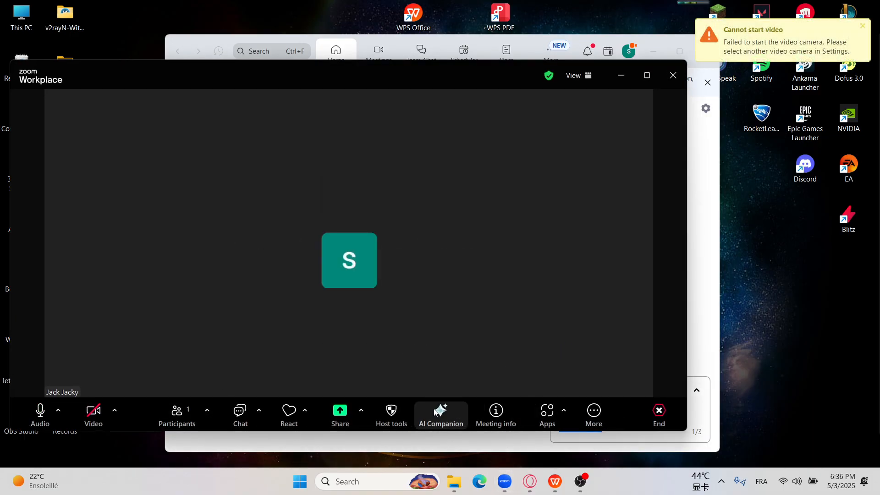
mouse_move(218, 403)
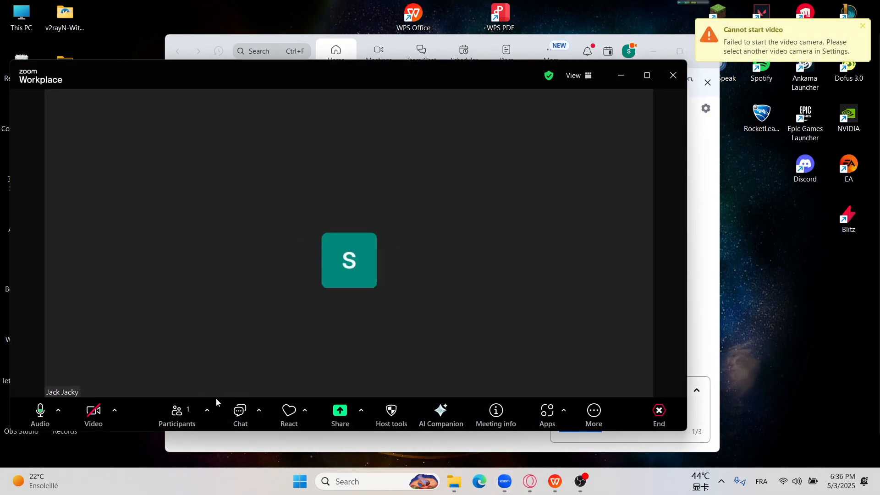
click(658, 409)
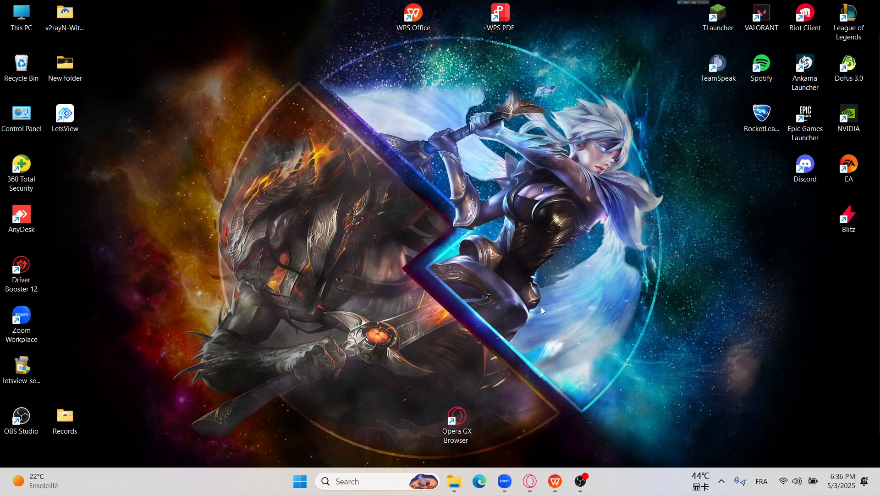
mouse_move(528, 481)
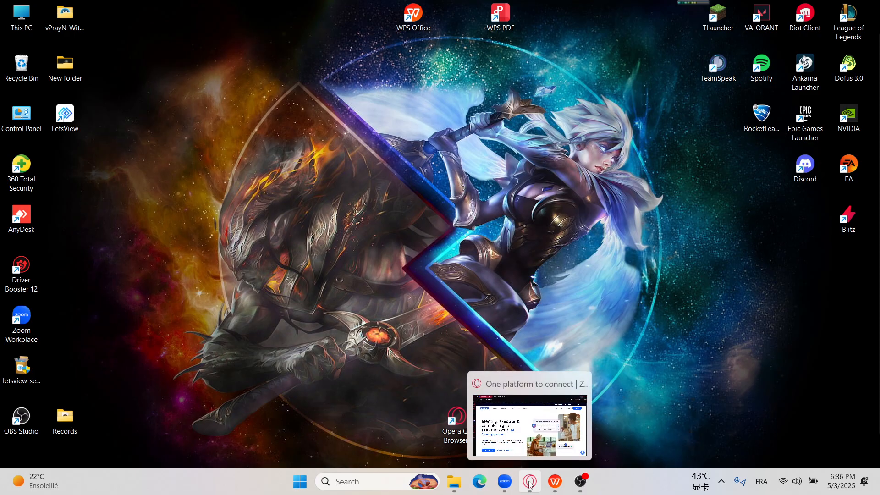
click(528, 418)
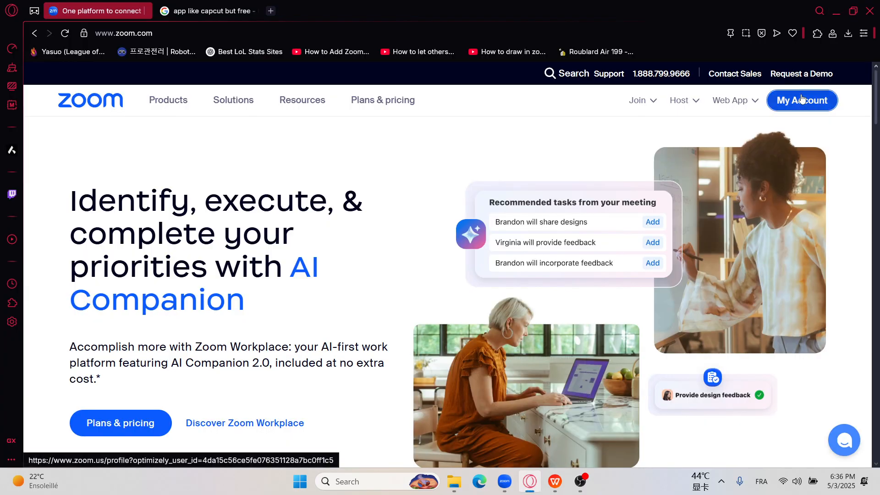
click(801, 99)
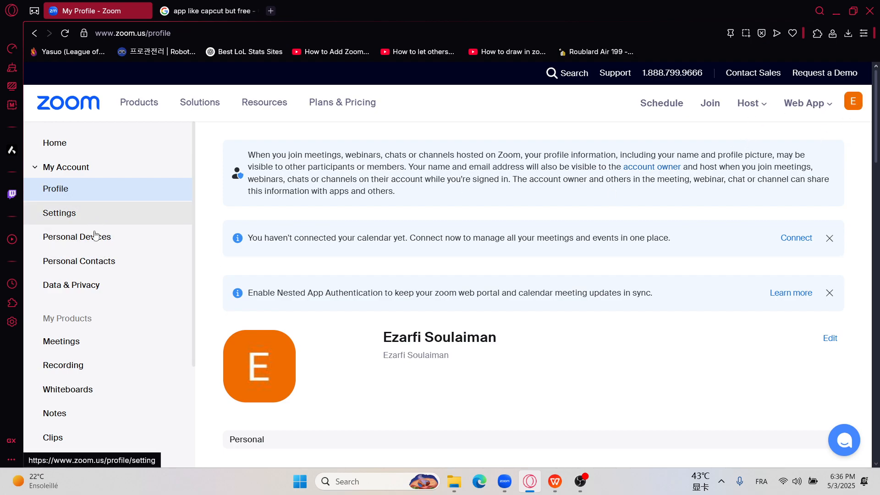
click(64, 365)
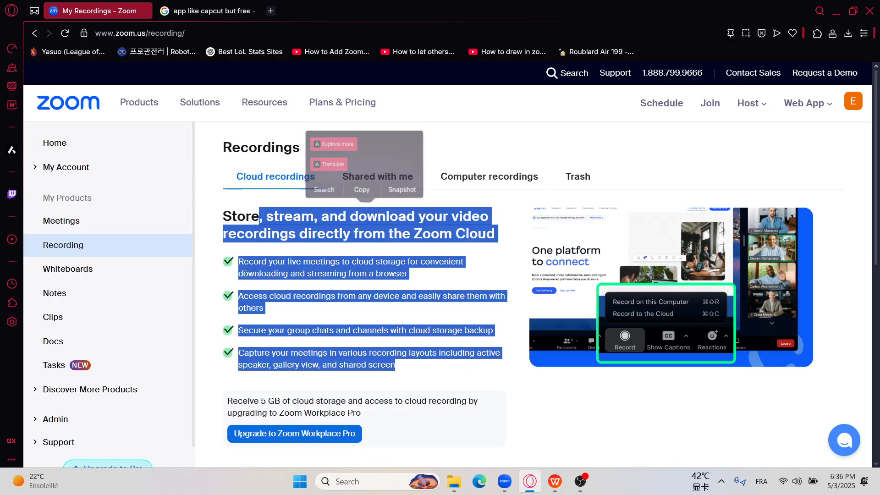
click(497, 370)
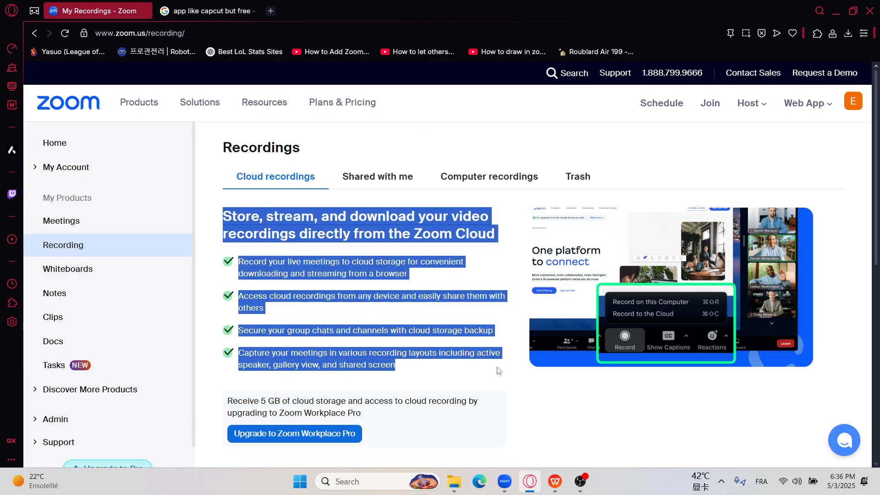
click(222, 206)
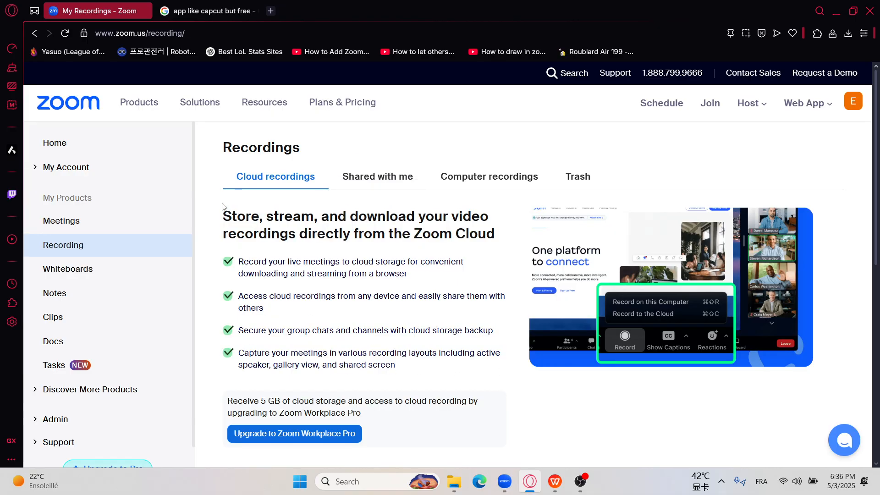
mouse_move(407, 343)
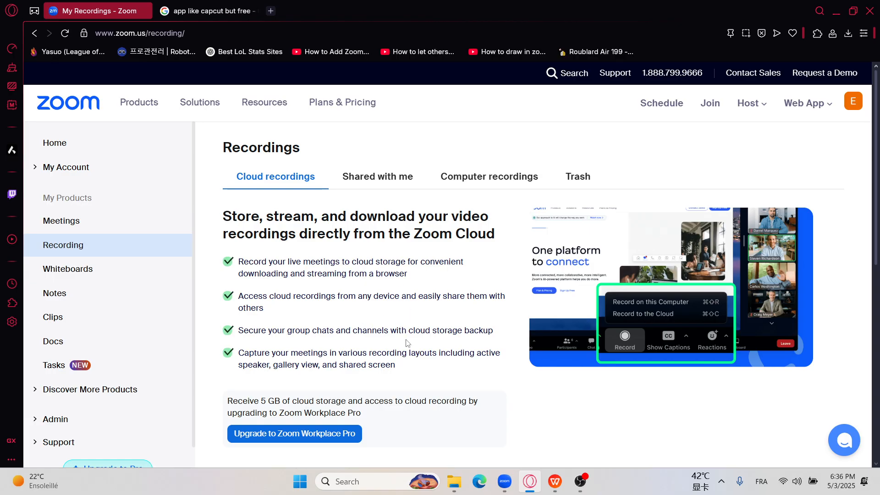
mouse_move(400, 370)
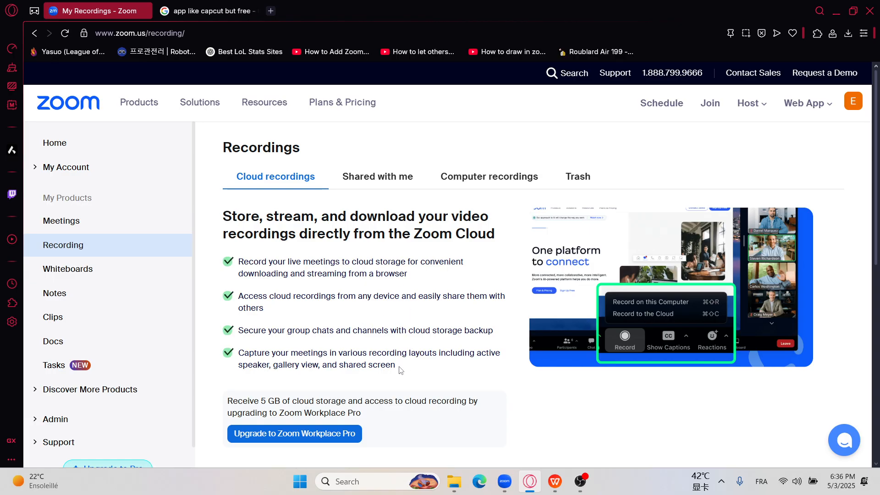
mouse_move(259, 242)
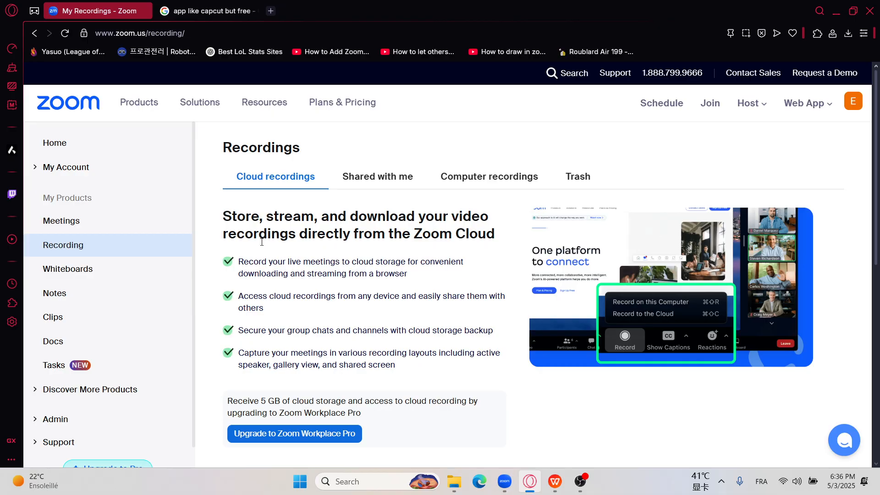
mouse_move(625, 341)
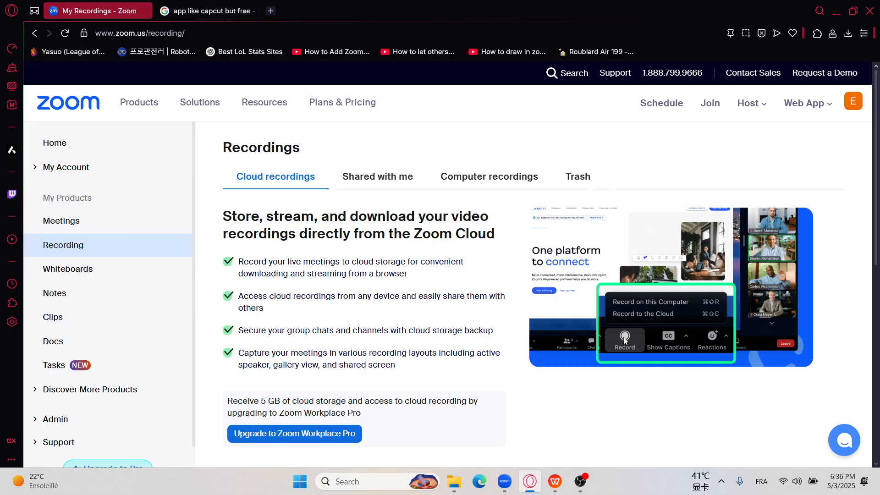
mouse_move(605, 366)
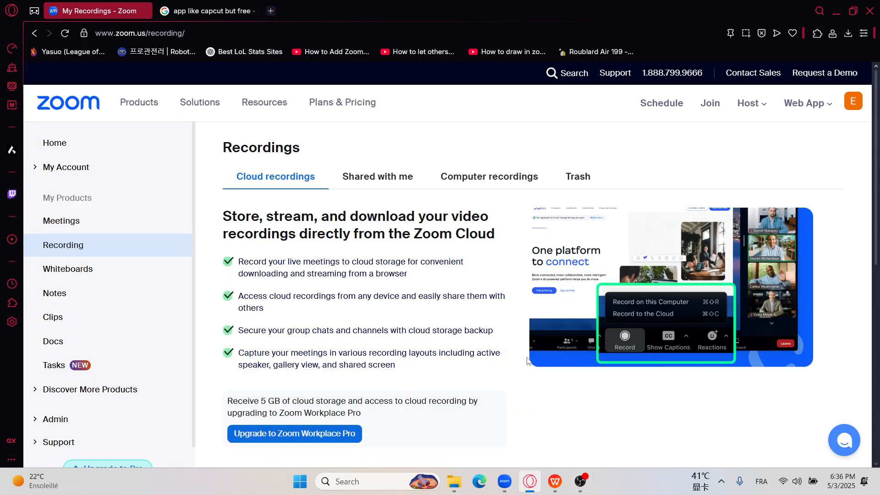
click(579, 481)
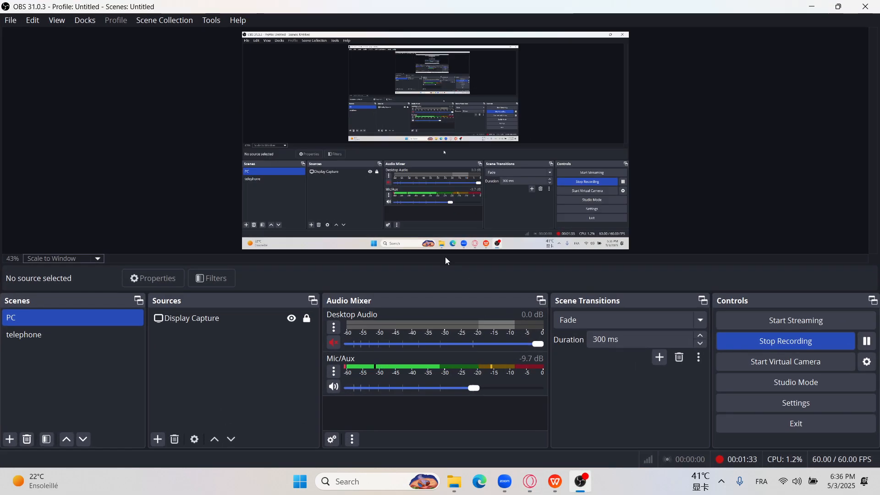
click(529, 481)
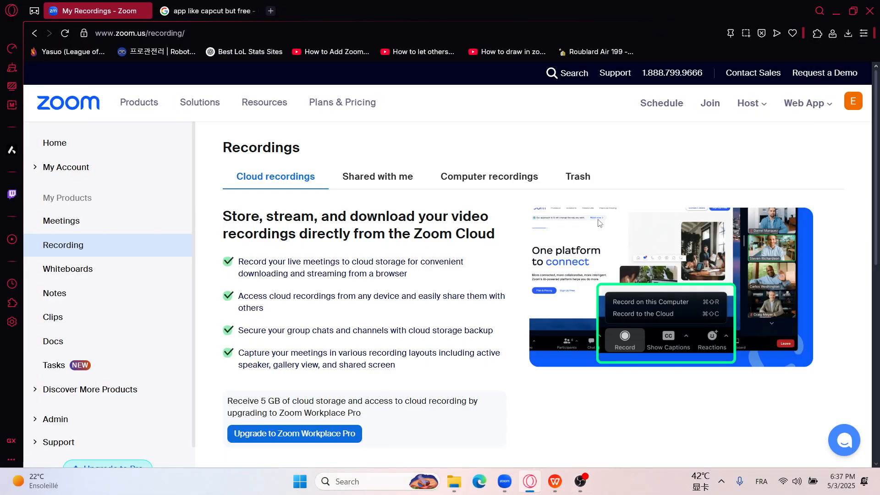
mouse_move(314, 130)
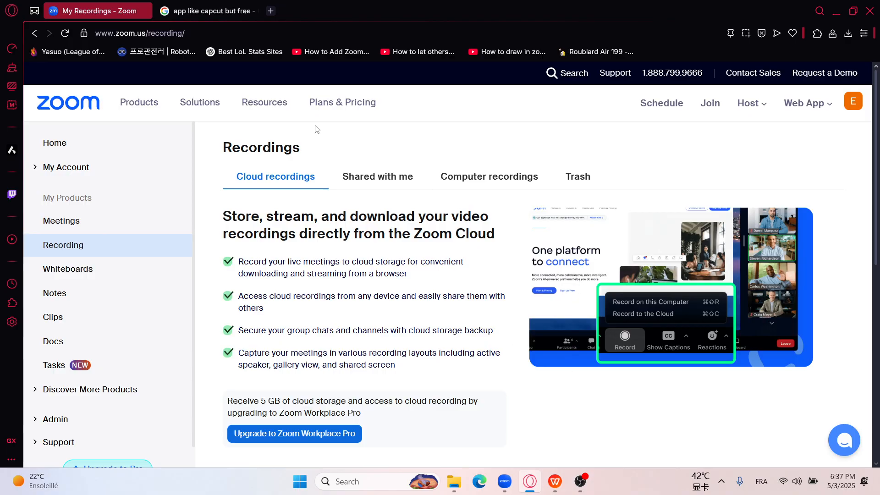
mouse_move(448, 302)
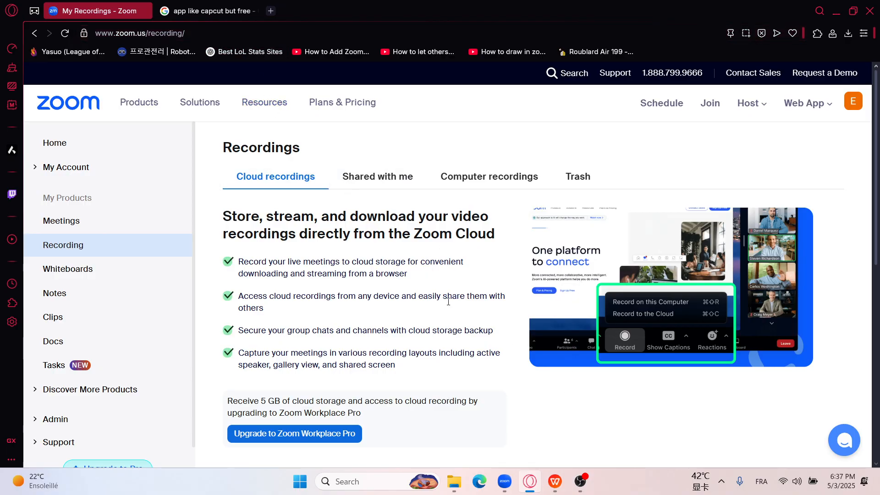
click(202, 11)
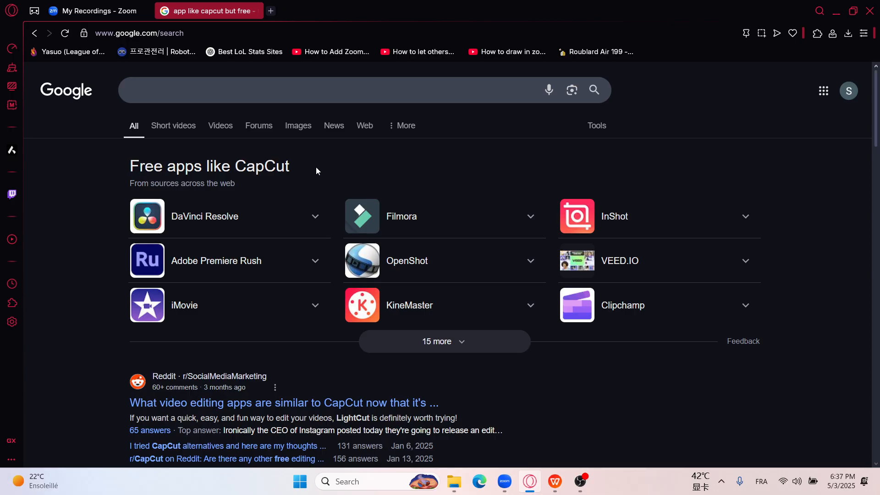
mouse_move(399, 250)
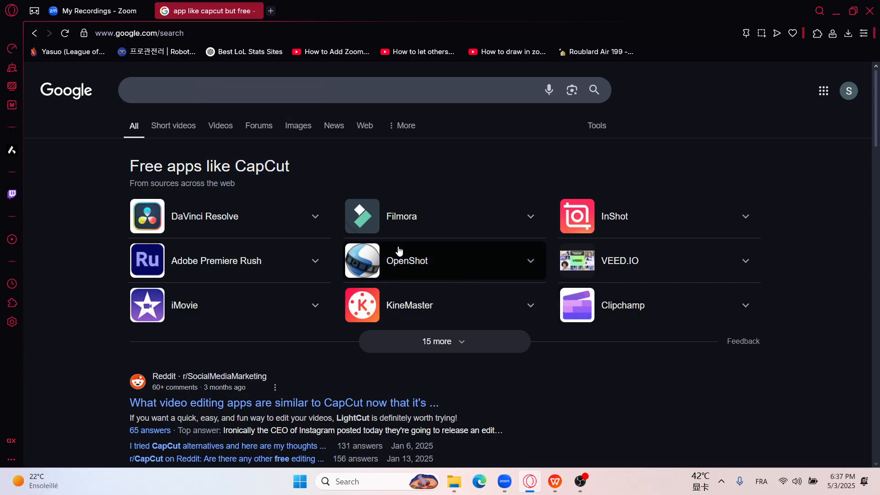
mouse_move(530, 194)
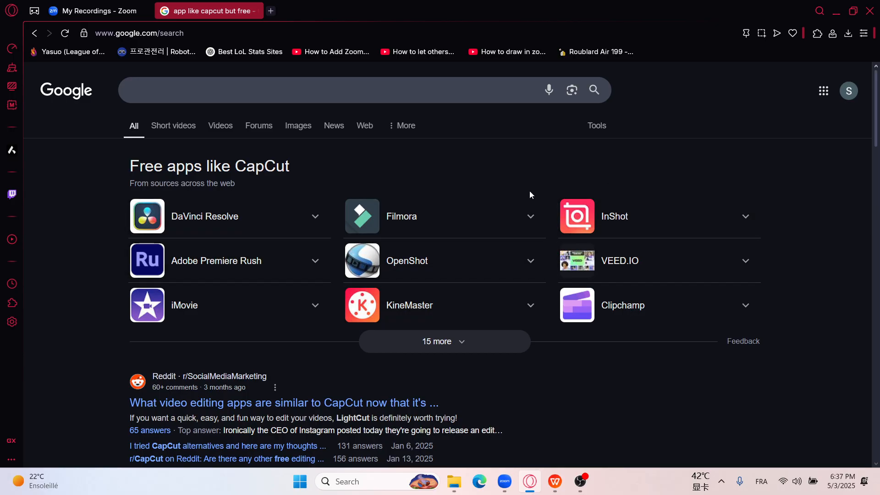
mouse_move(424, 221)
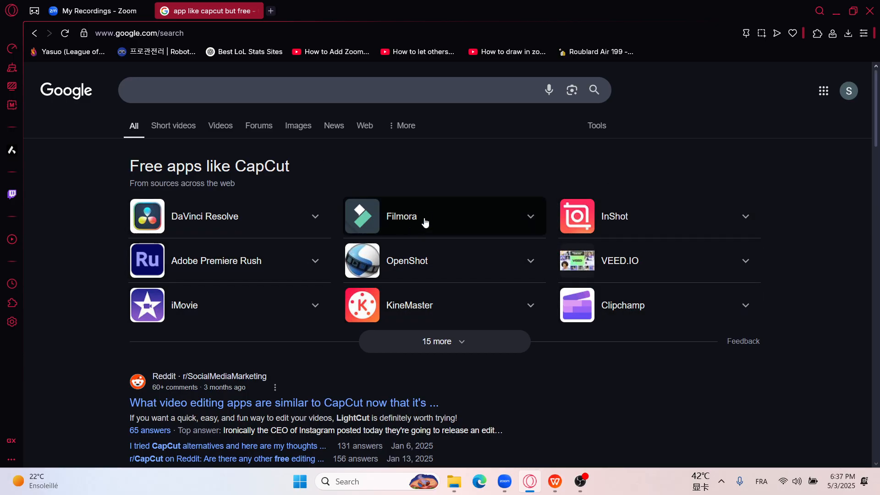
mouse_move(398, 149)
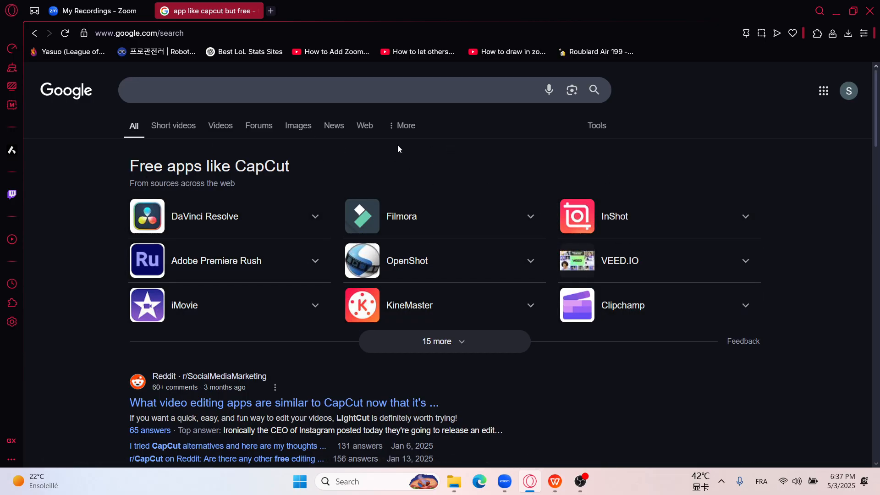
mouse_move(540, 295)
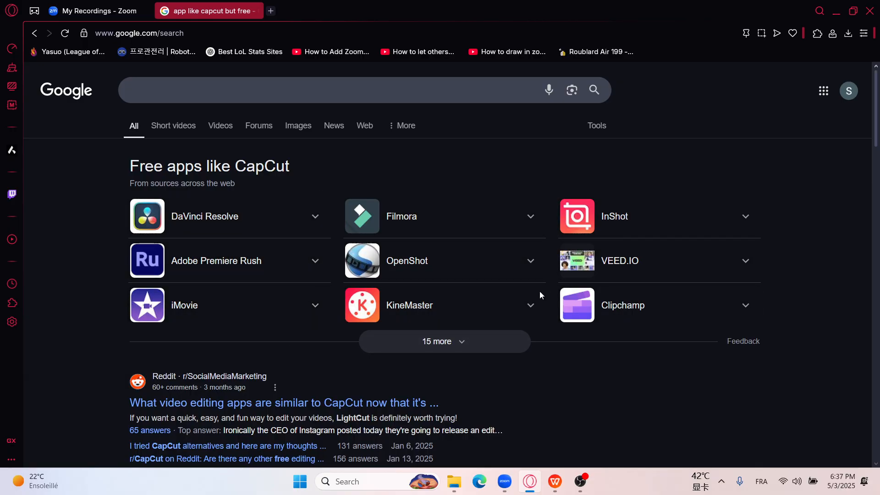
mouse_move(393, 161)
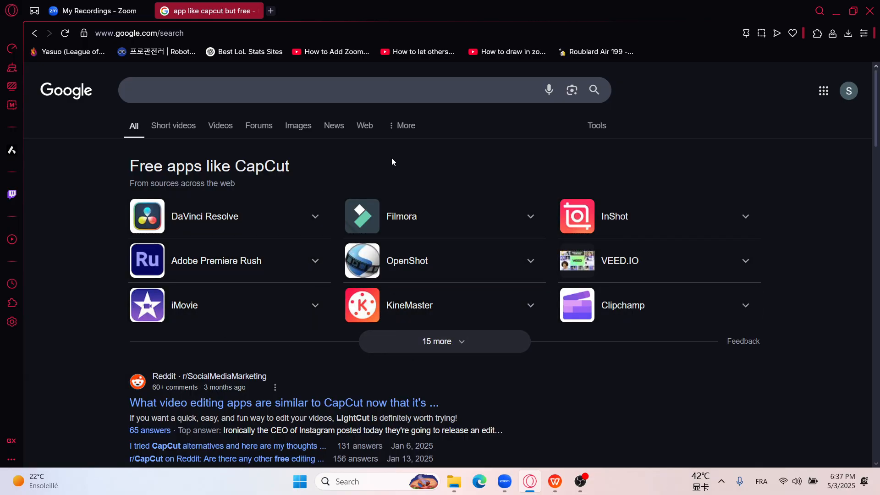
mouse_move(358, 175)
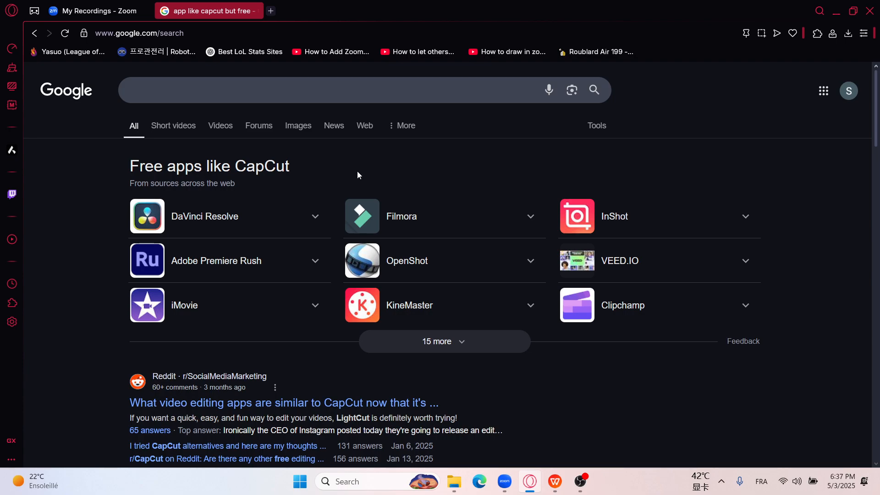
mouse_move(370, 166)
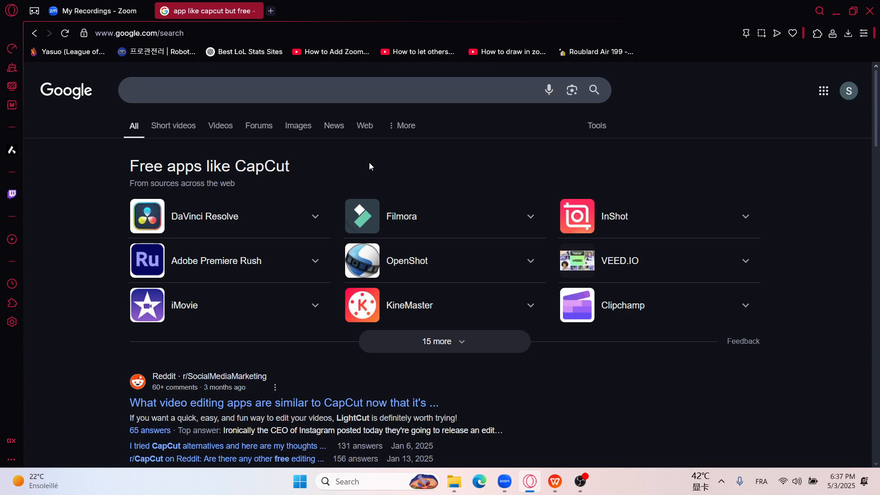